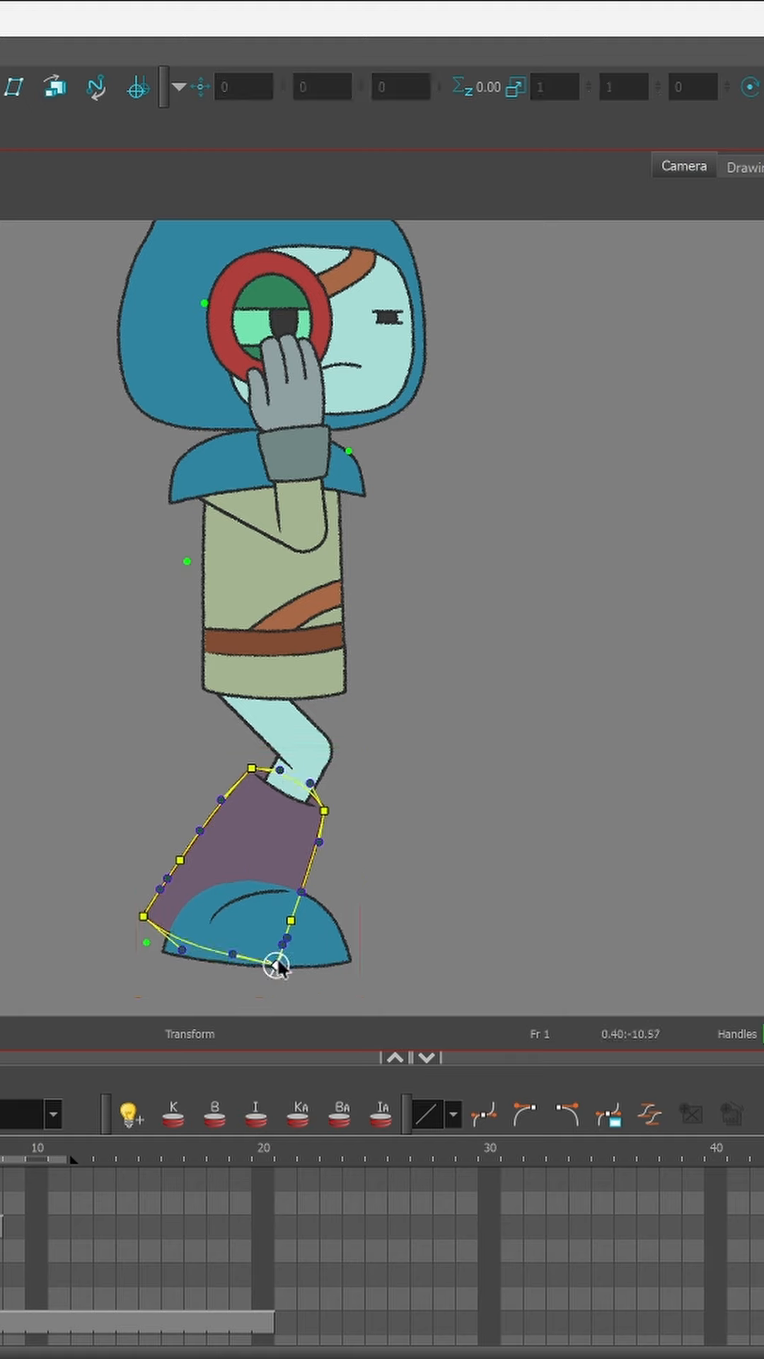
- Pull a deformer control point onto the boot's sole, then shift the view toward the toe
left_click_drag(275, 969, 271, 899)
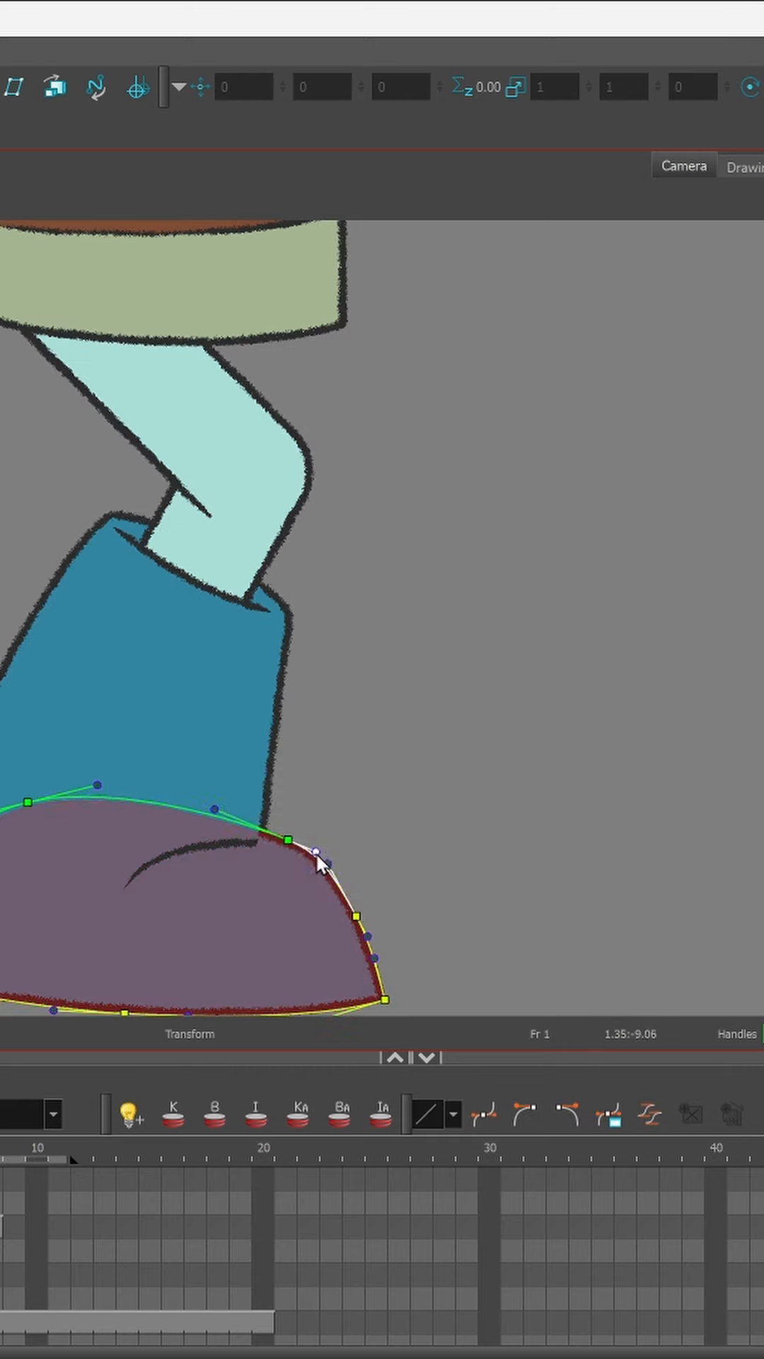
left_click_drag(320, 862, 455, 806)
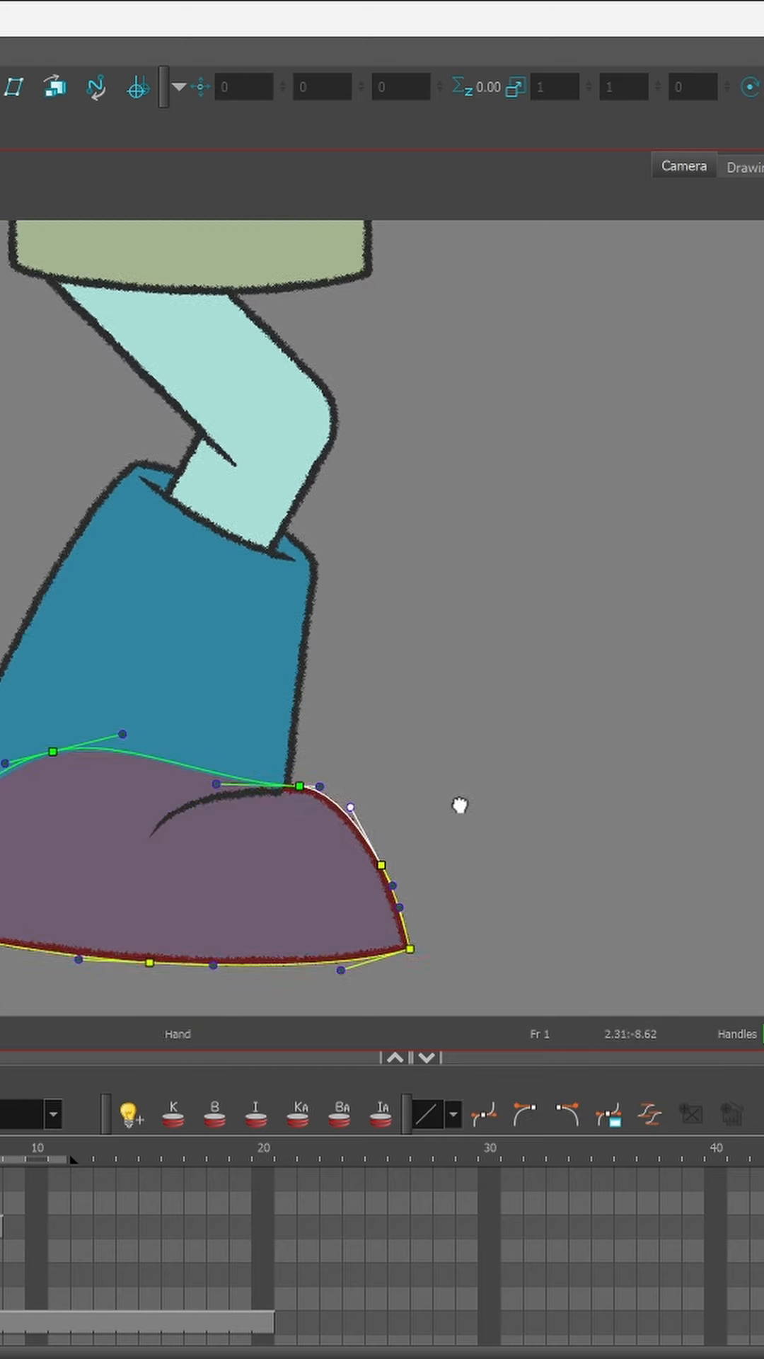